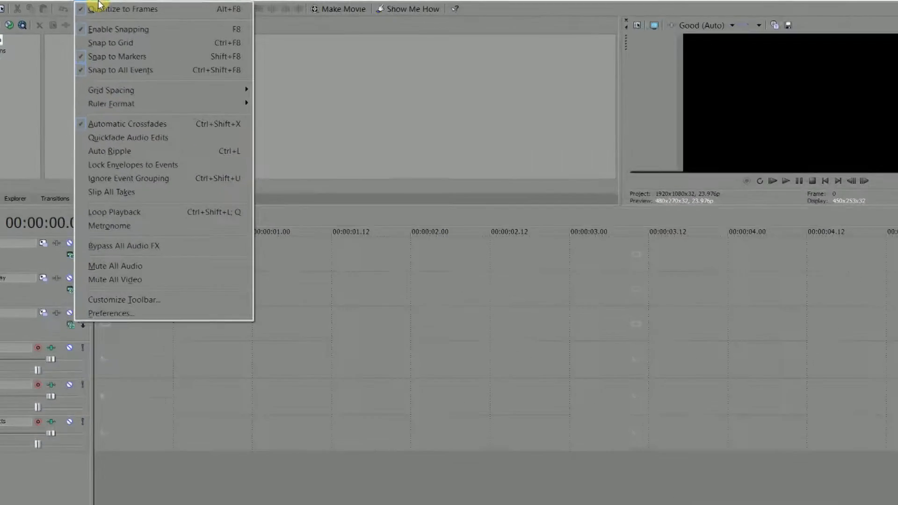
mouse_move(114, 323)
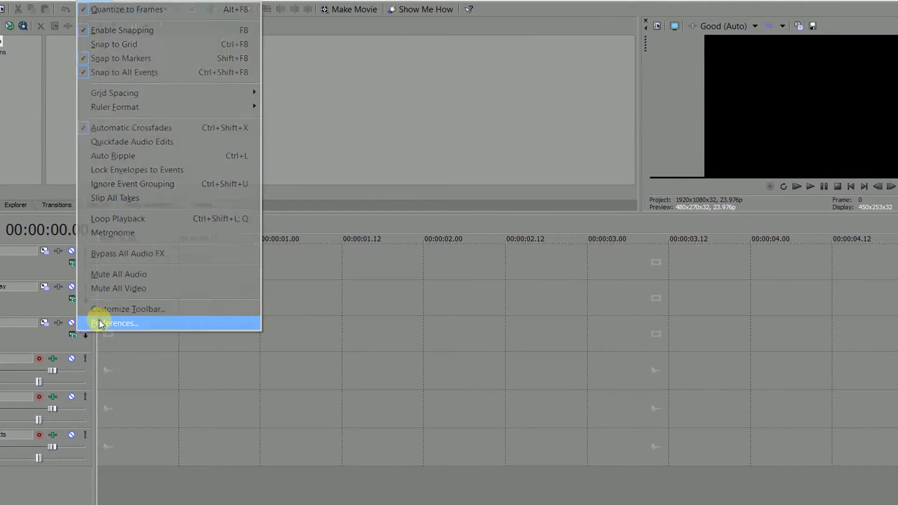
Set the new still image length preference to 0.040 seconds and apply it.
click(114, 324)
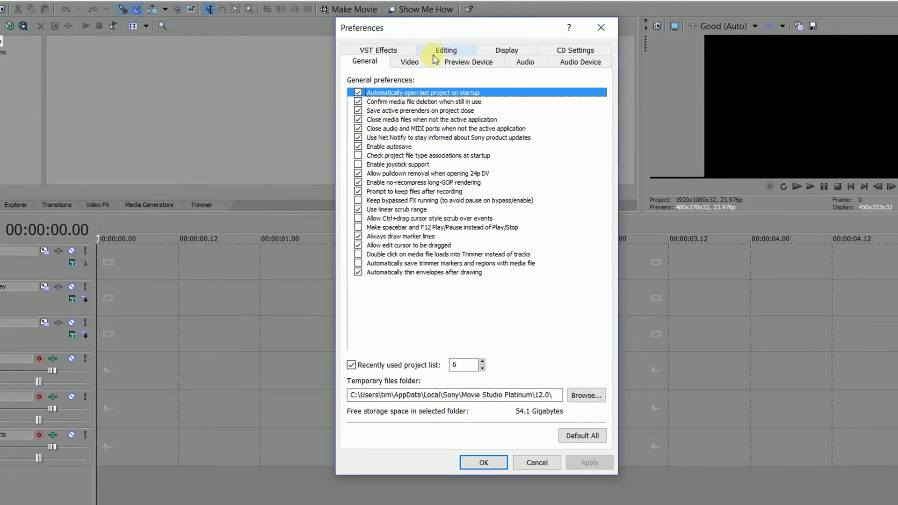
click(446, 50)
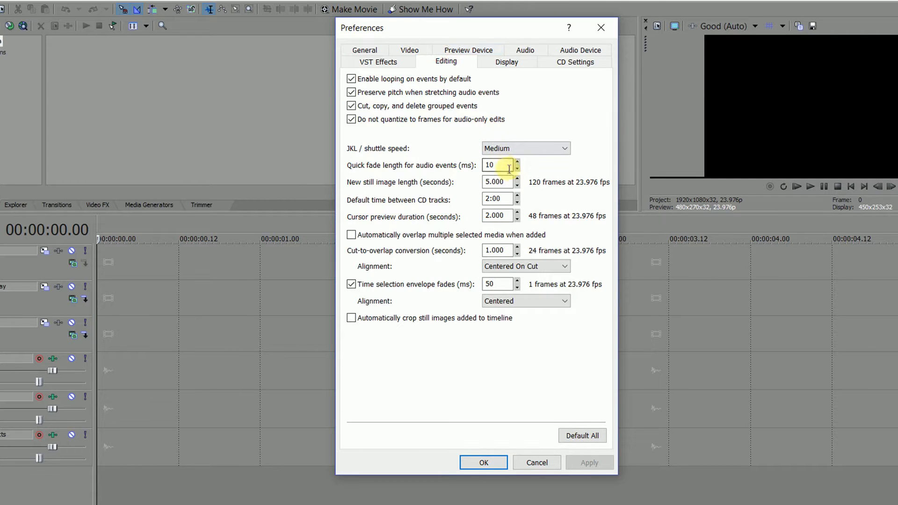
click(498, 181)
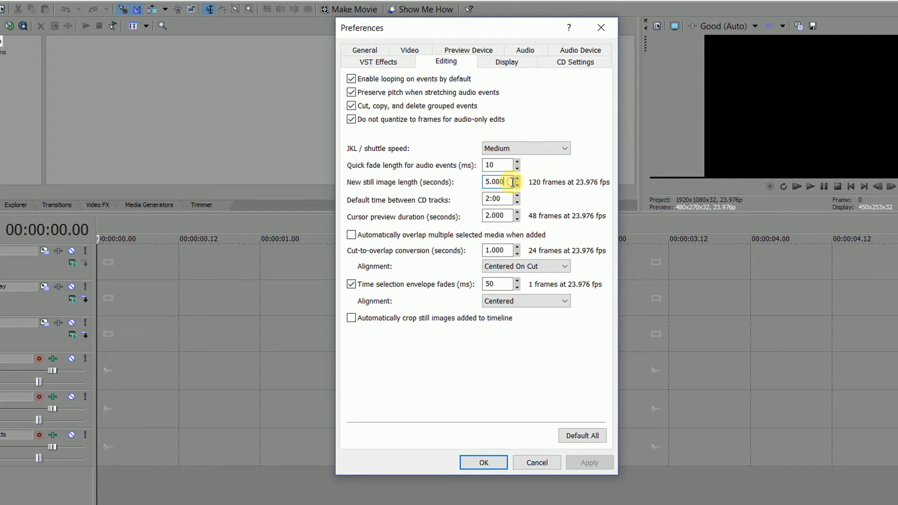
triple_click(496, 181)
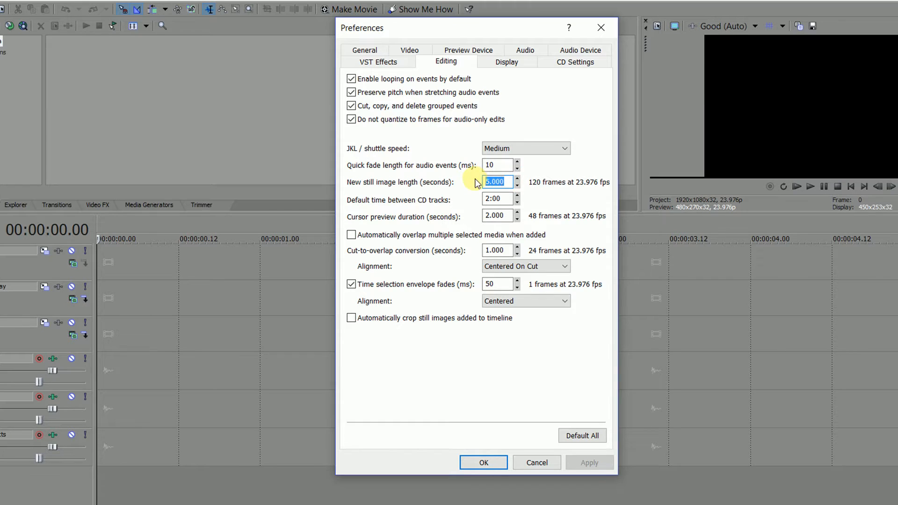
text(0.)
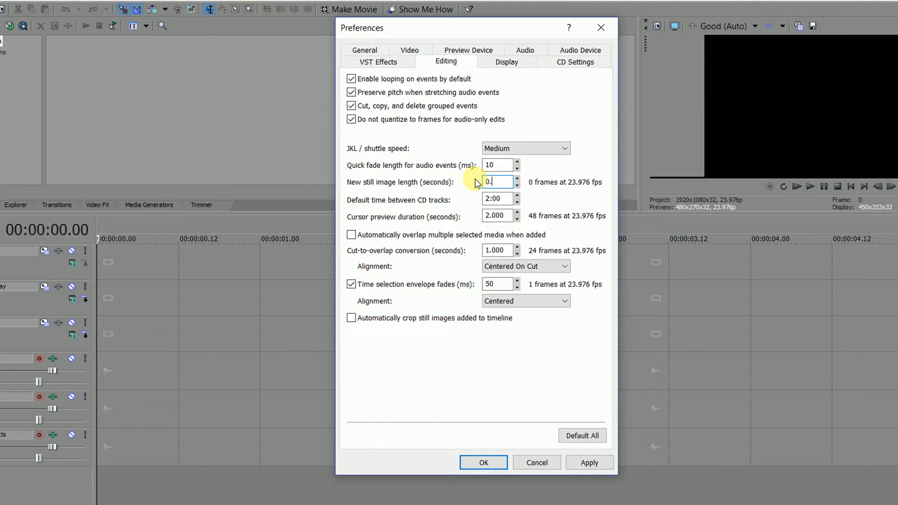
text(04)
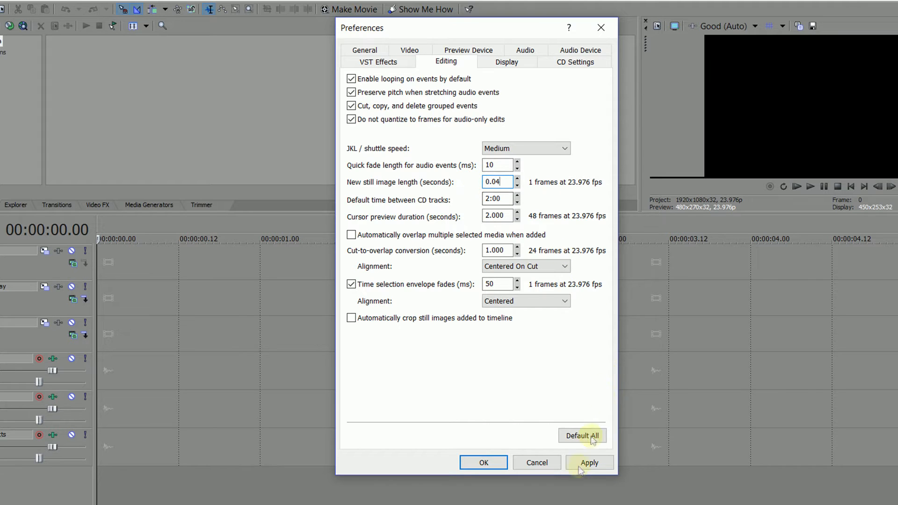
click(589, 462)
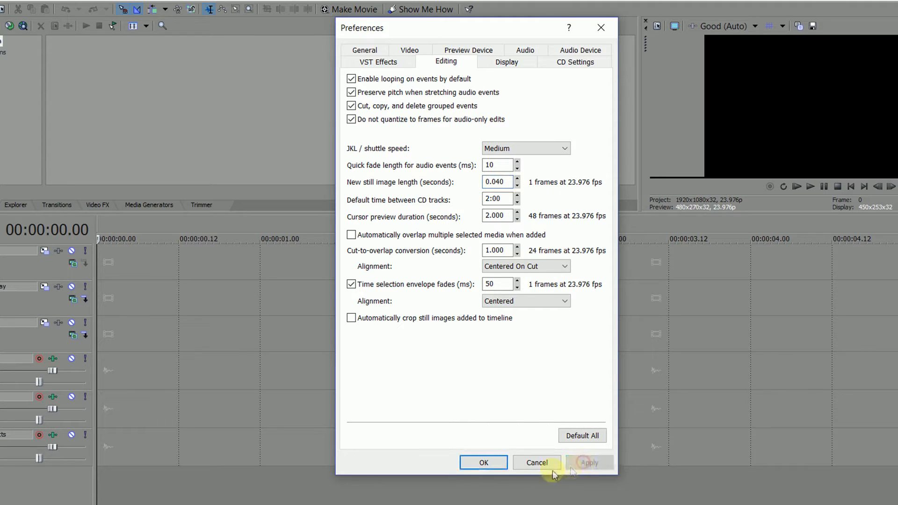
click(482, 462)
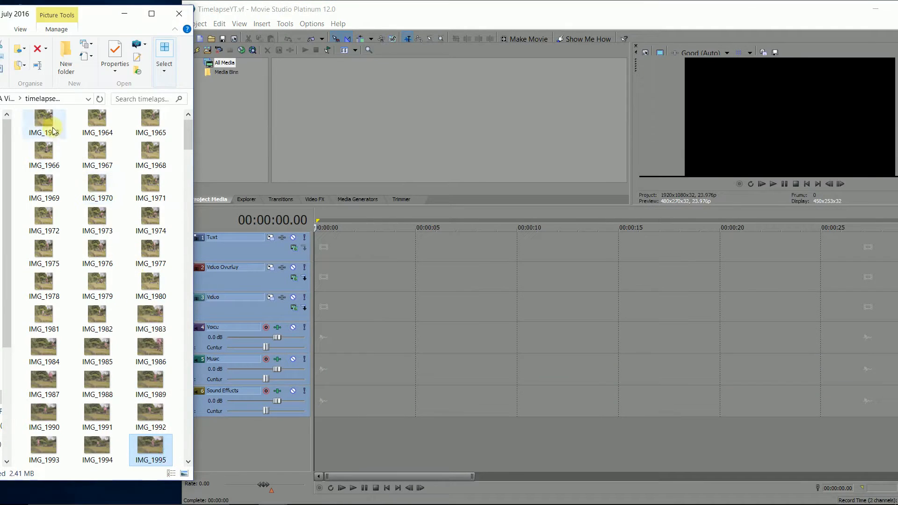
scroll(down, 3)
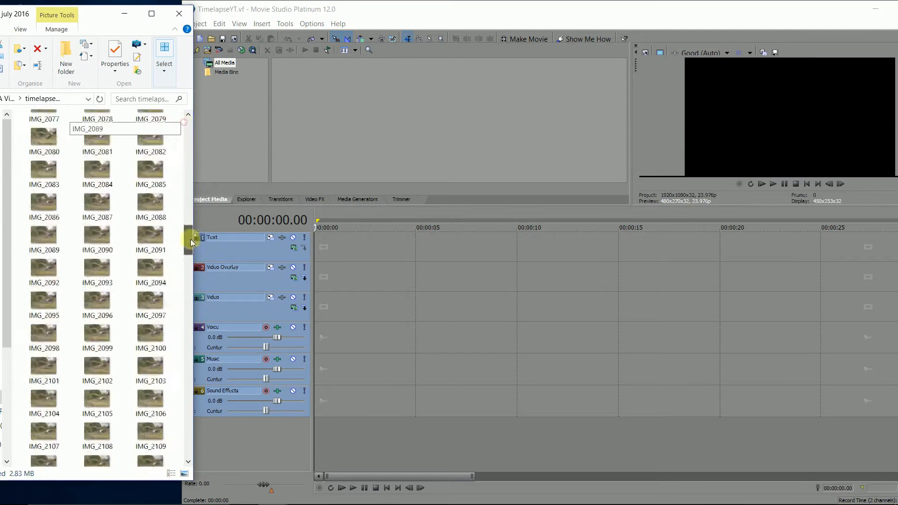
scroll(down, 3)
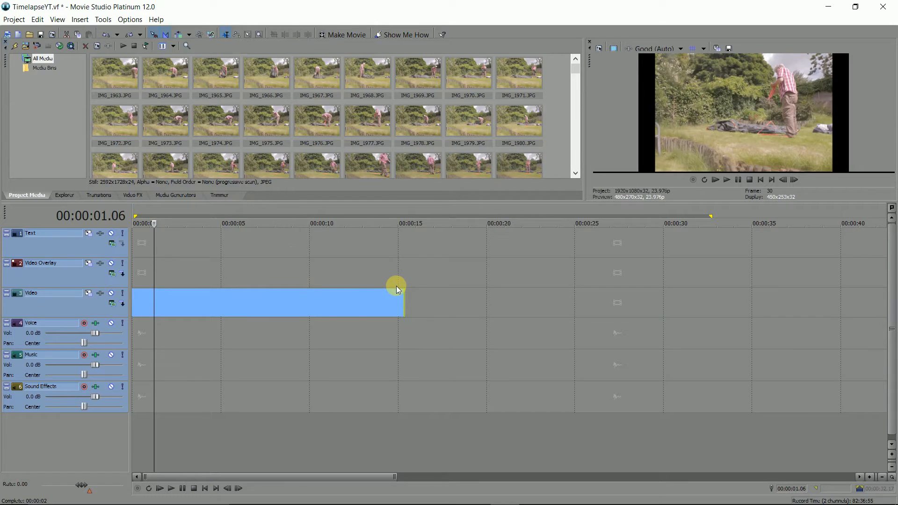
mouse_move(458, 294)
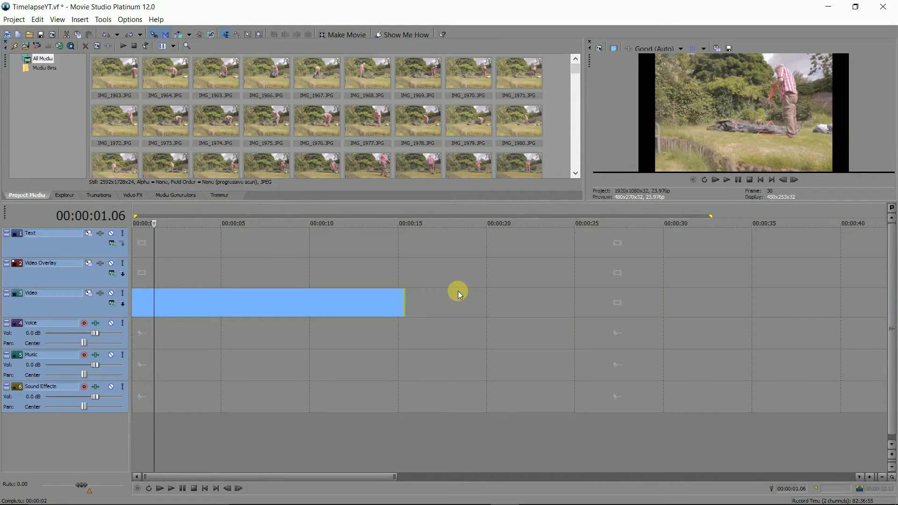
mouse_move(458, 271)
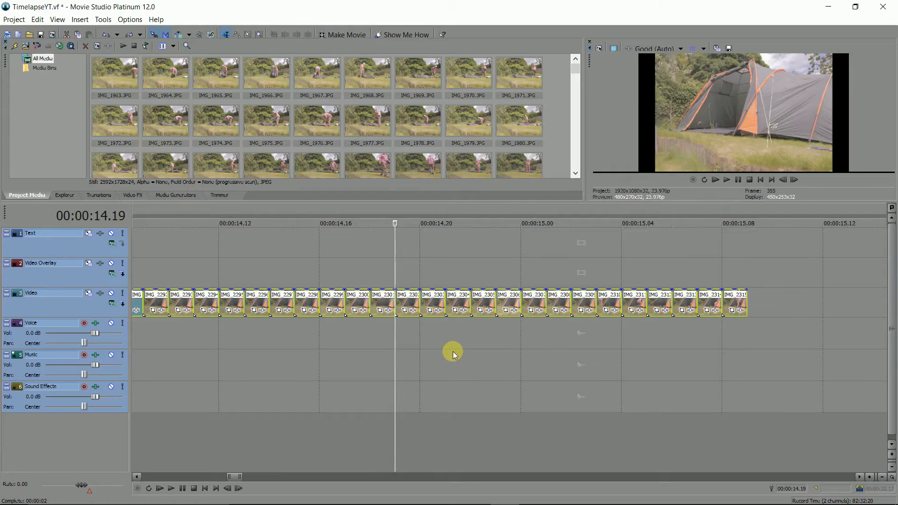
mouse_move(313, 405)
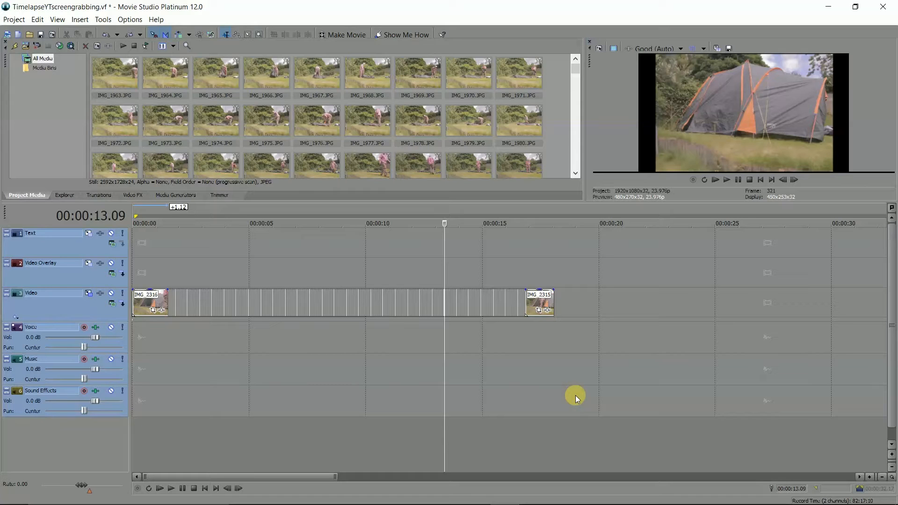
mouse_move(618, 396)
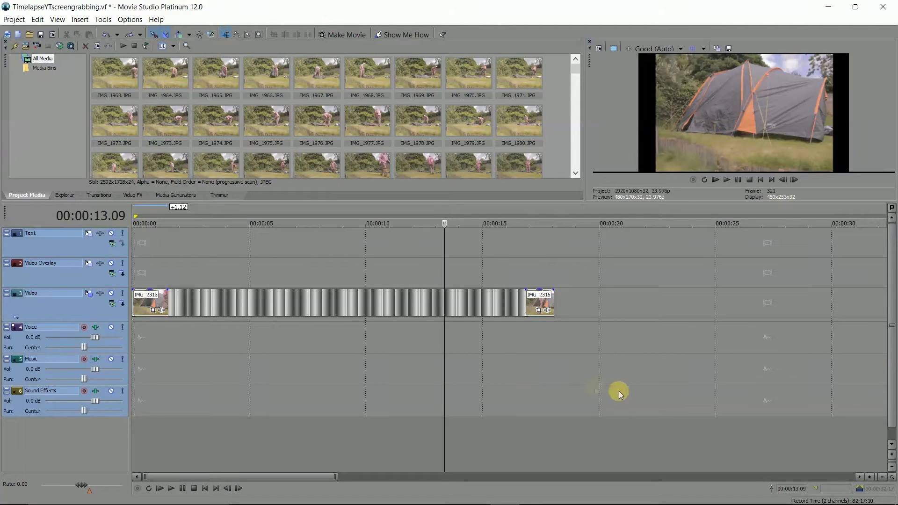
mouse_move(341, 323)
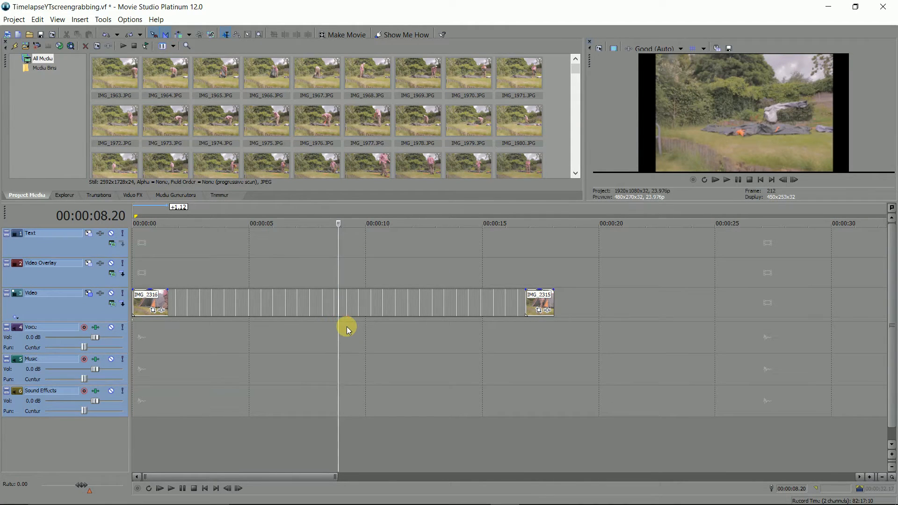
mouse_move(148, 276)
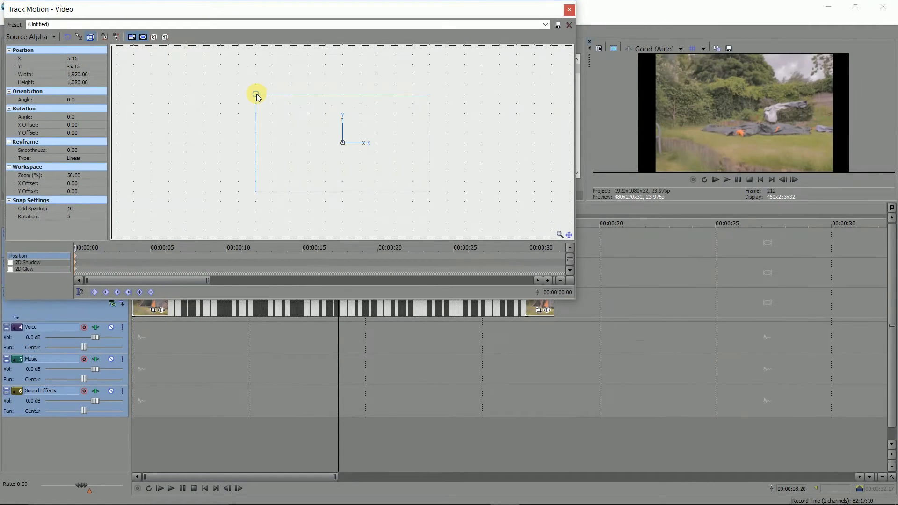
Drag the Track Motion frame corner outward to about 2282 x 1283.
drag(256, 94, 249, 92)
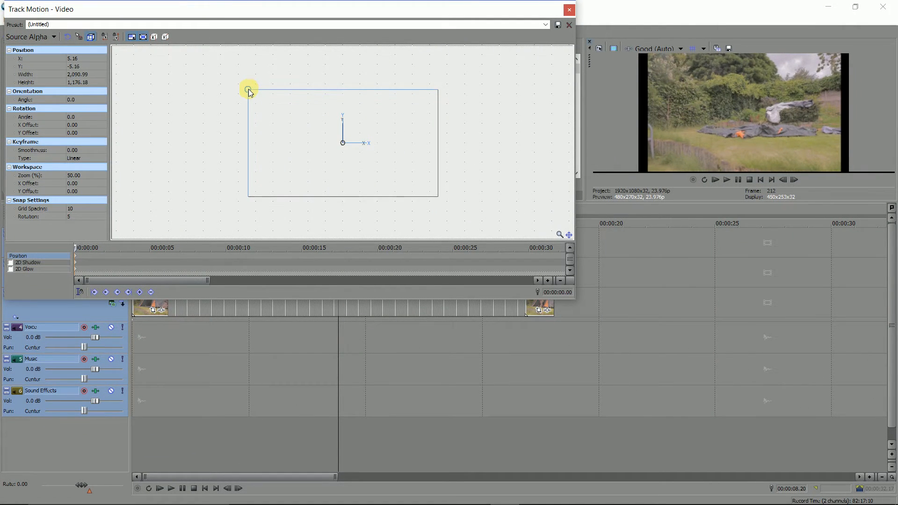
drag(248, 92, 239, 84)
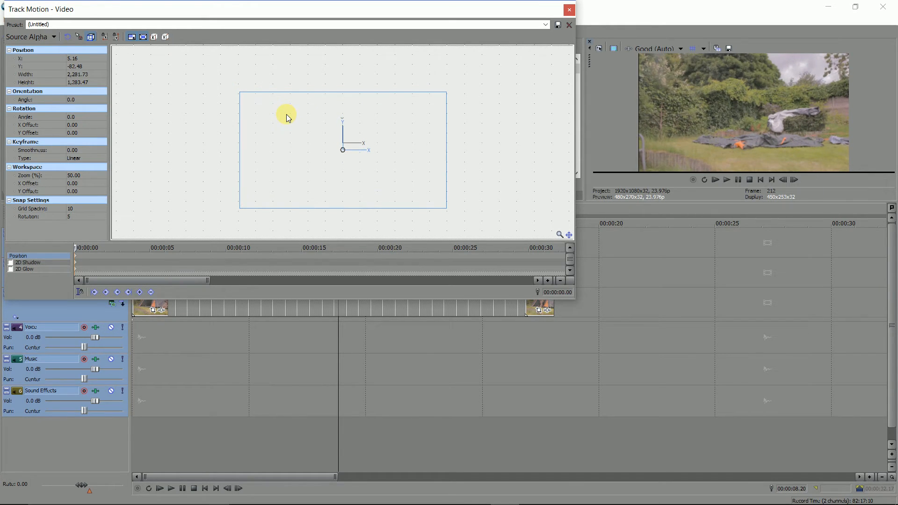
click(569, 10)
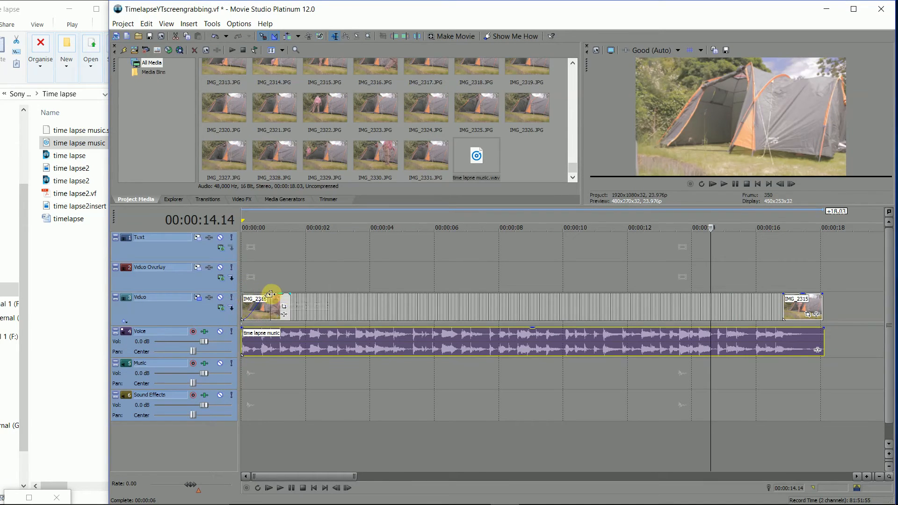
mouse_move(822, 293)
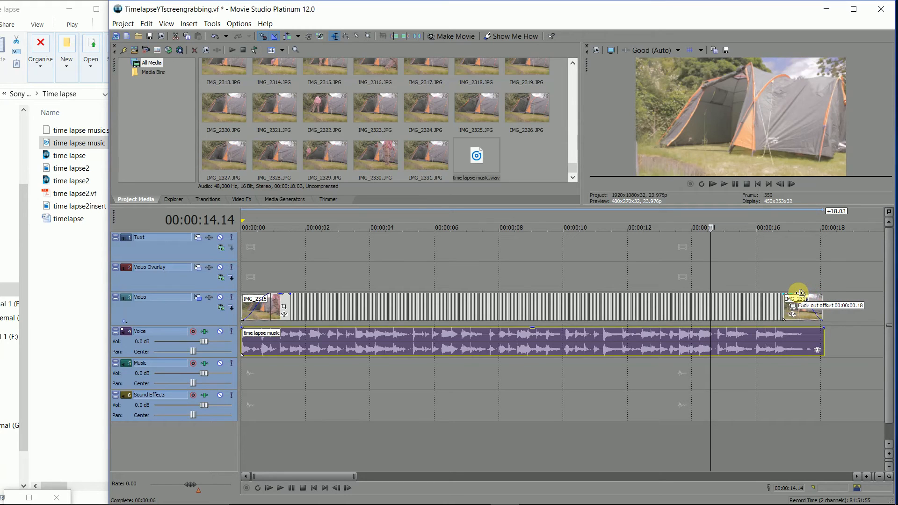
mouse_move(801, 294)
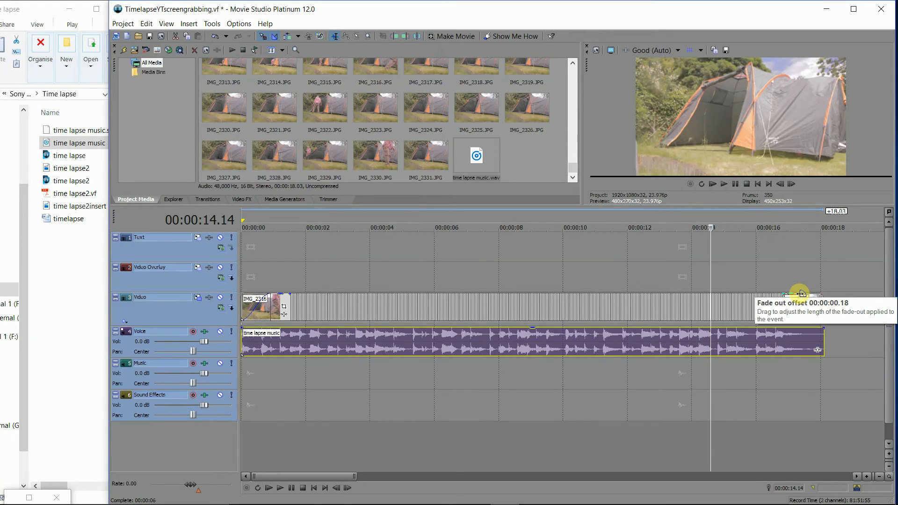